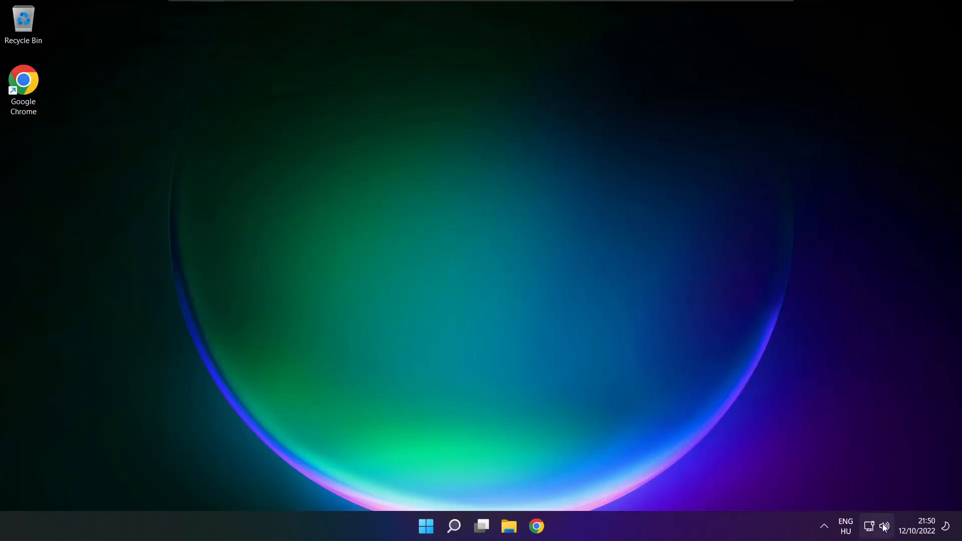
Switch the Quick Settings sound output from CABLE Input to Speakers (High Definition Audio Device)
click(877, 527)
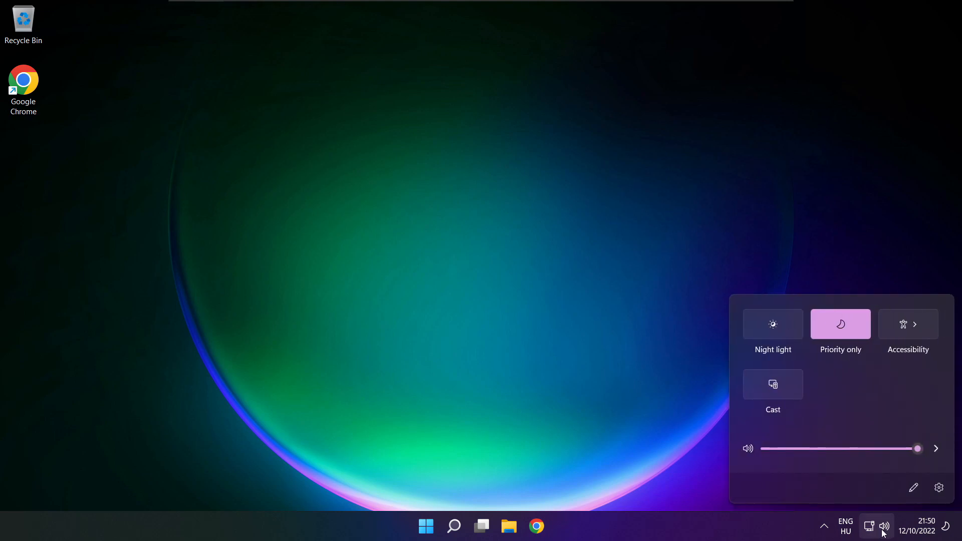
mouse_move(936, 449)
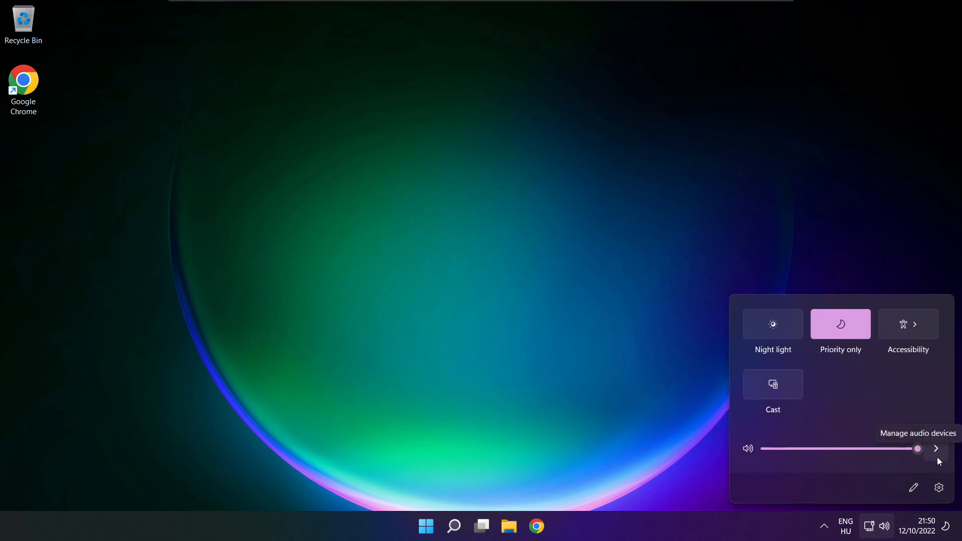
click(935, 448)
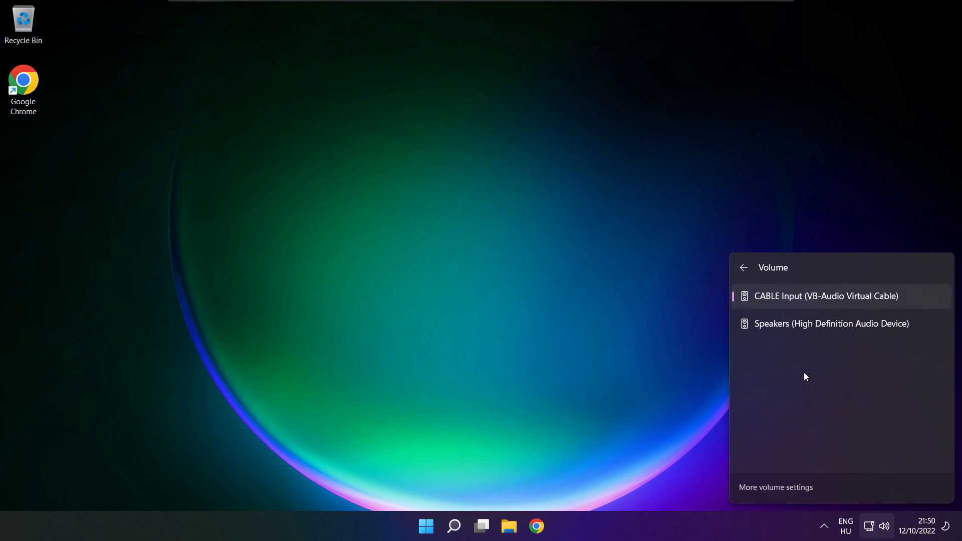
mouse_move(867, 331)
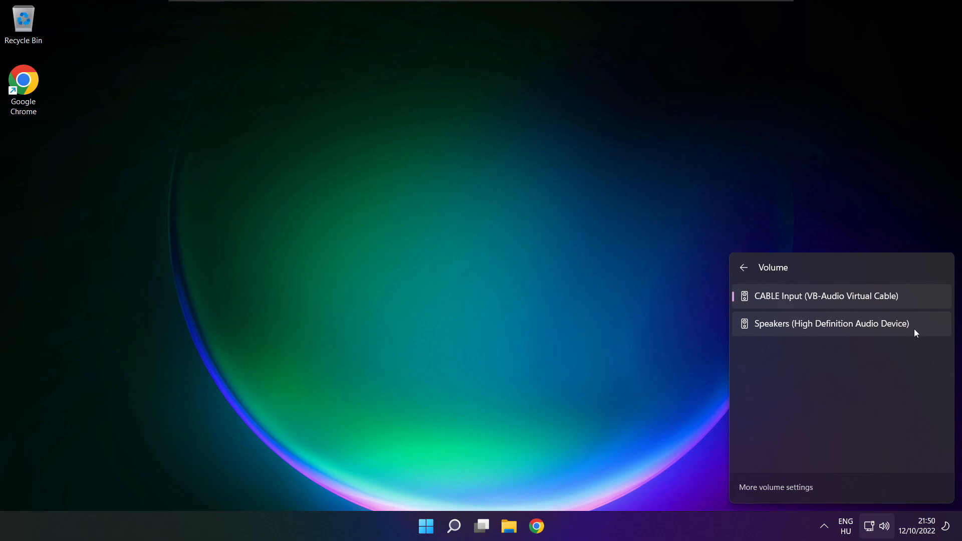
click(831, 323)
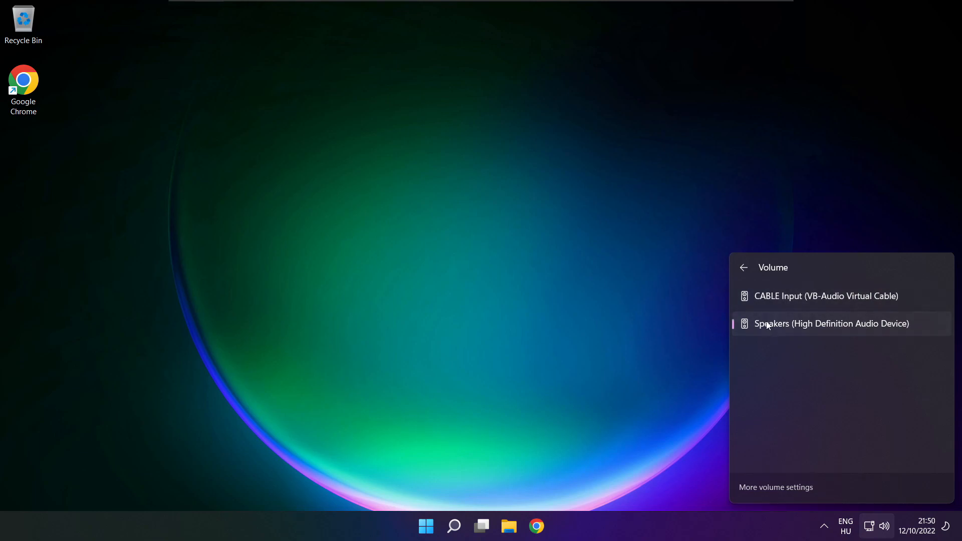
mouse_move(790, 391)
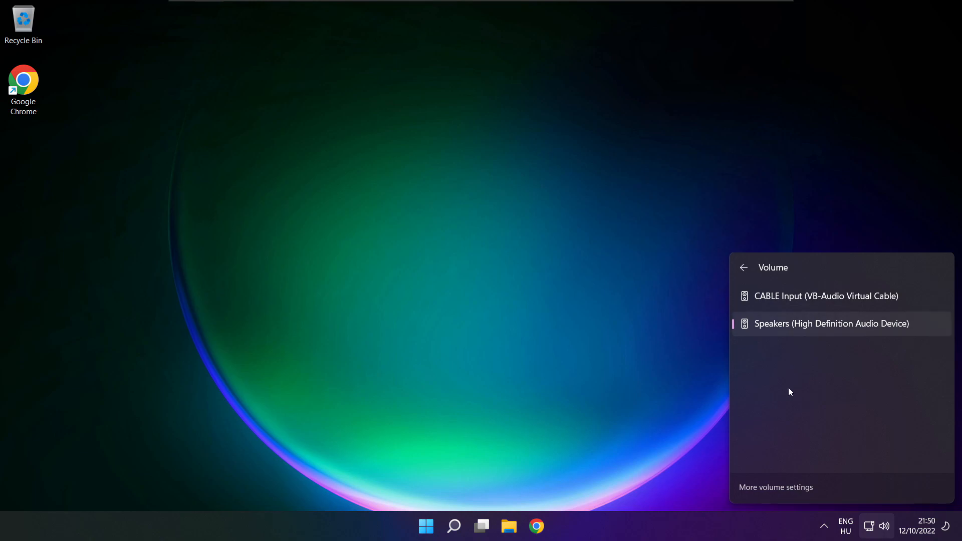
mouse_move(509, 296)
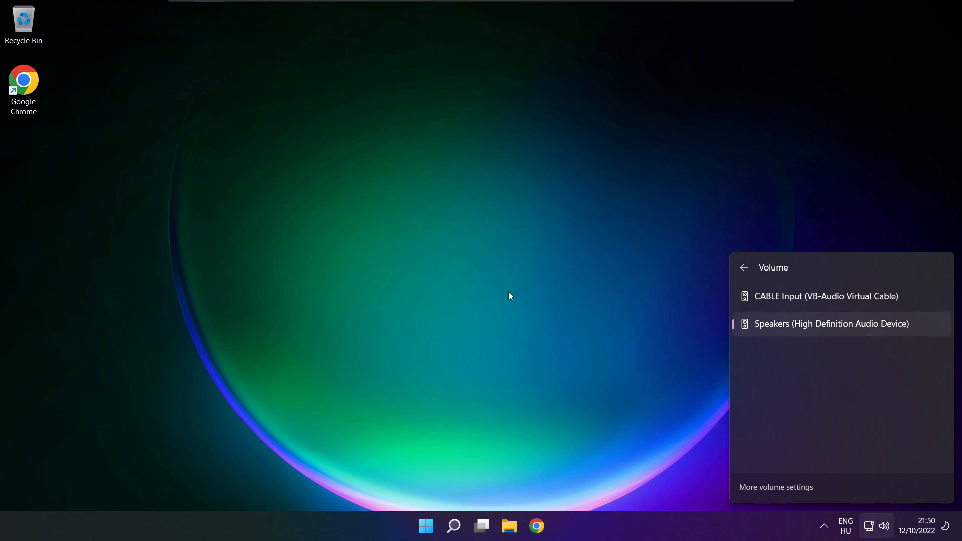
click(426, 525)
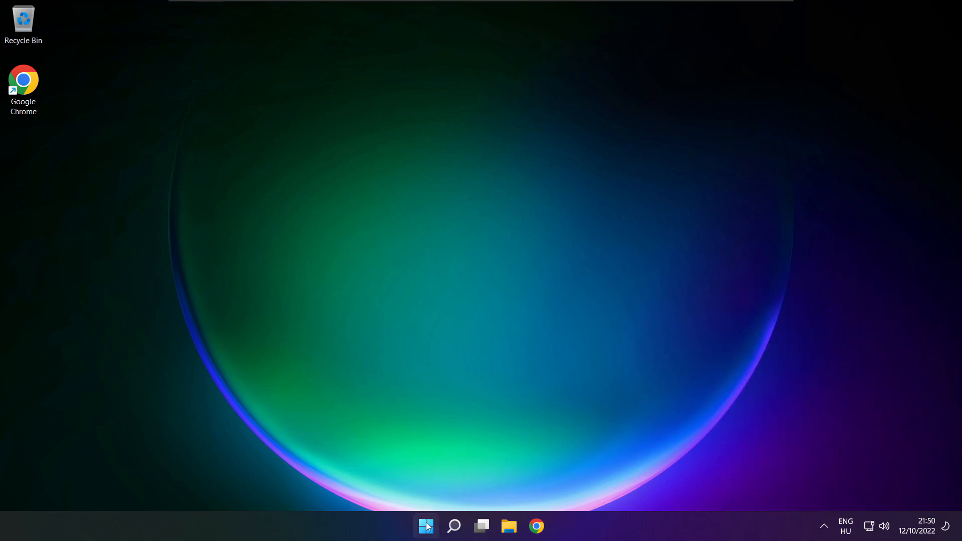
click(426, 525)
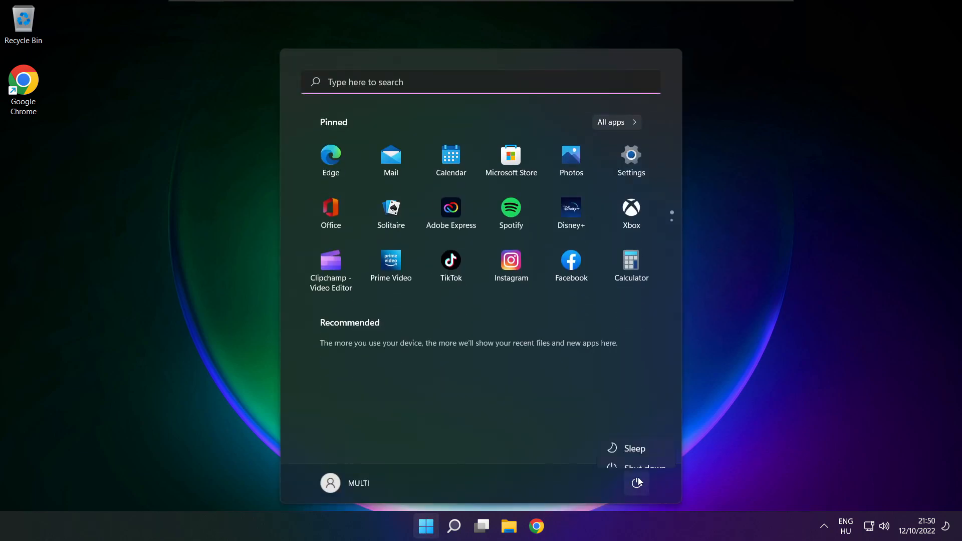
mouse_move(636, 456)
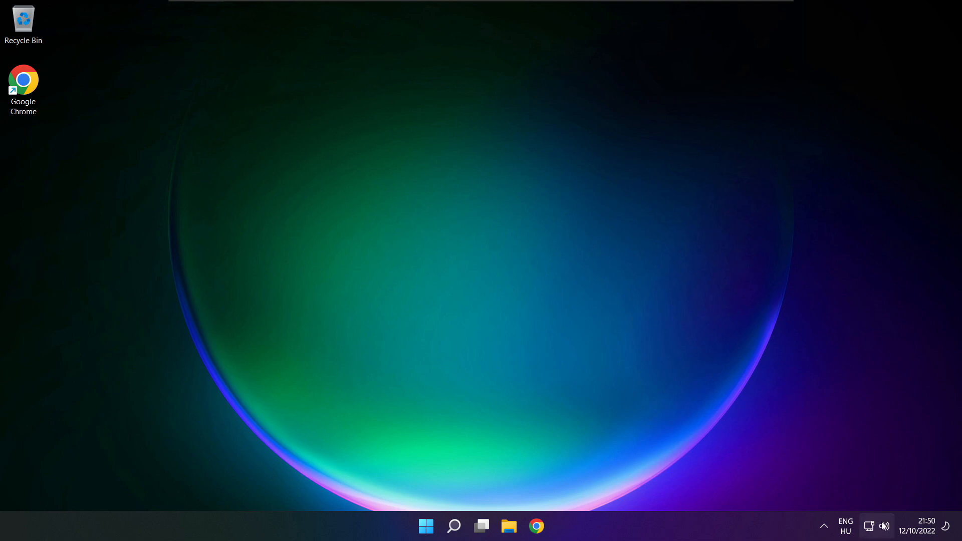
mouse_move(885, 525)
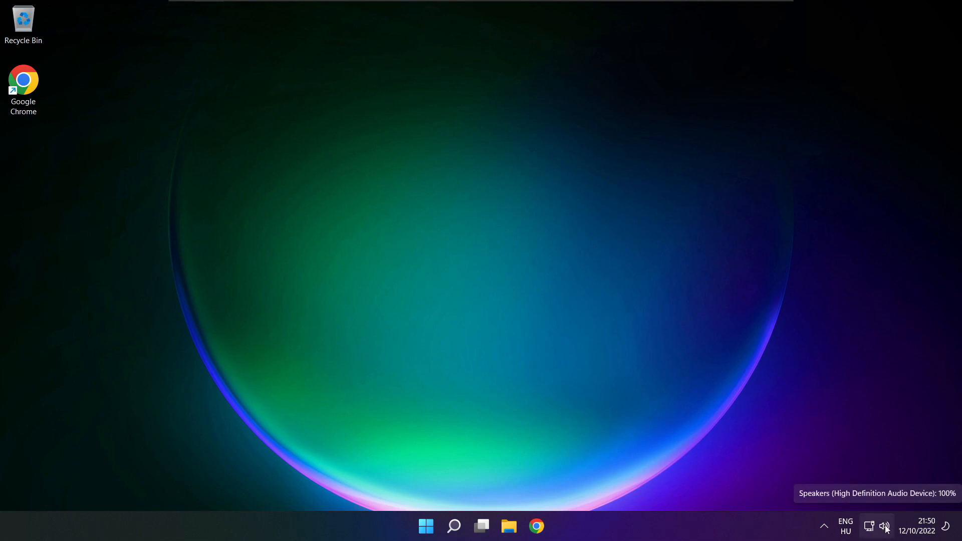
Open More volume settings from the Quick Settings audio device list
click(870, 525)
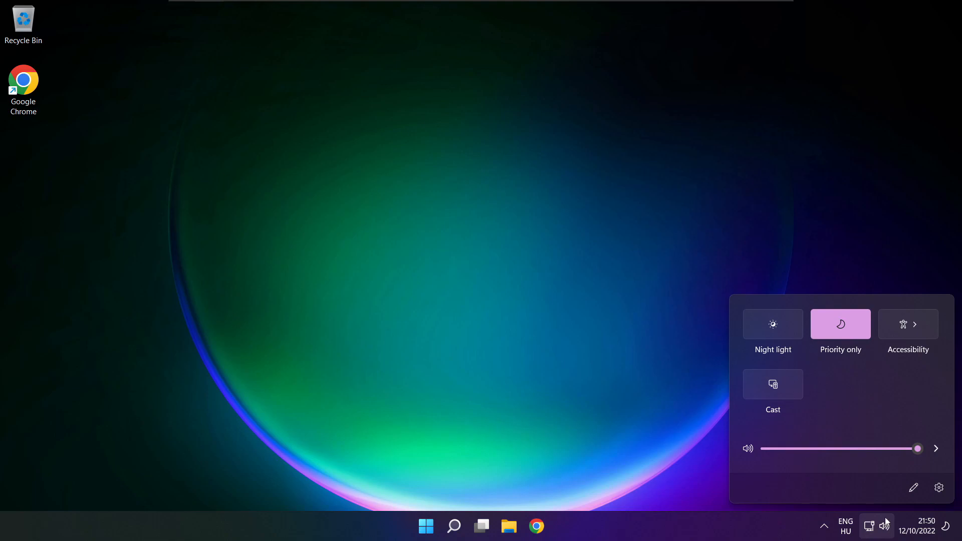
click(934, 448)
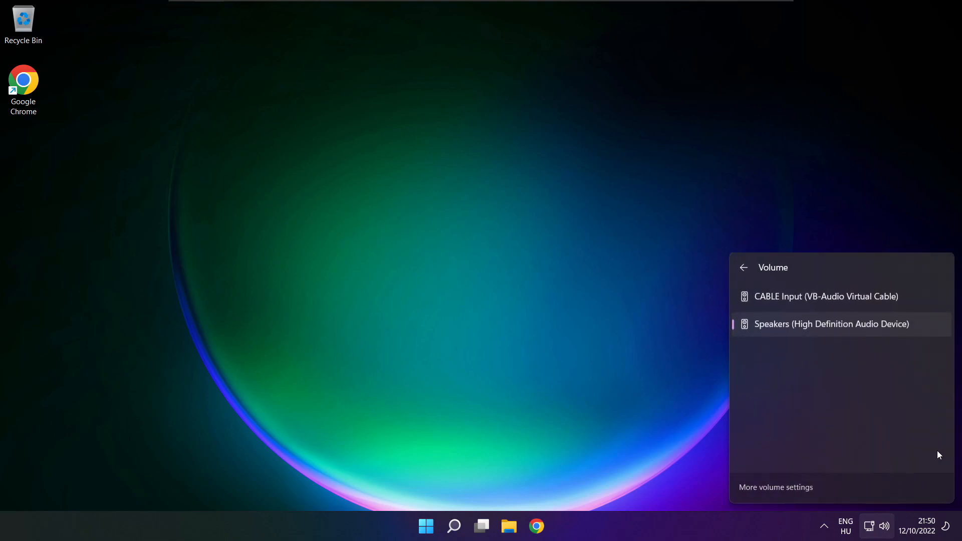
mouse_move(780, 493)
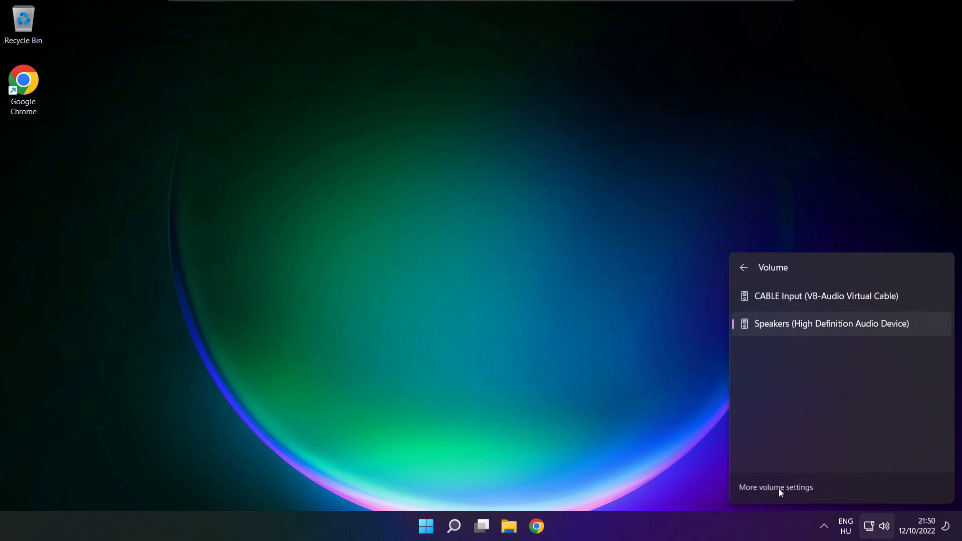
click(776, 487)
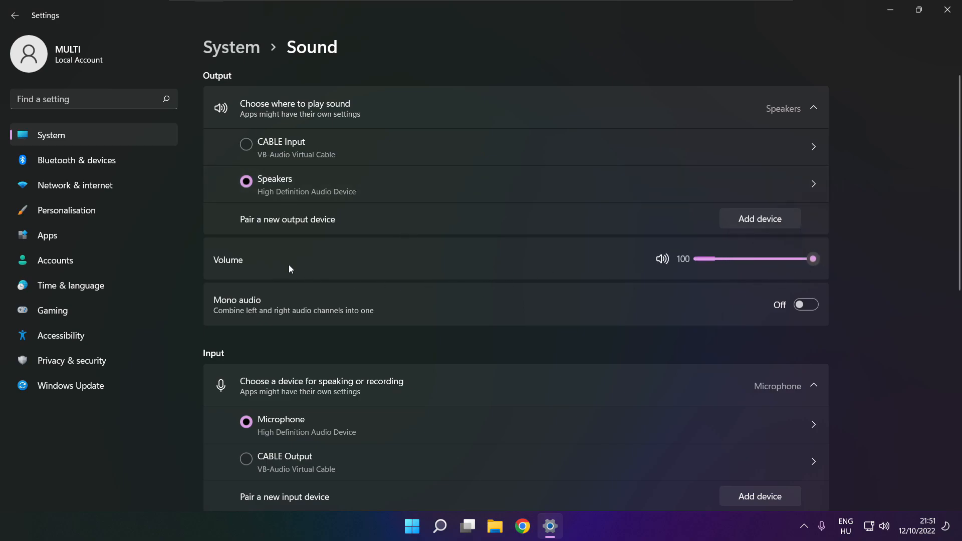
mouse_move(893, 264)
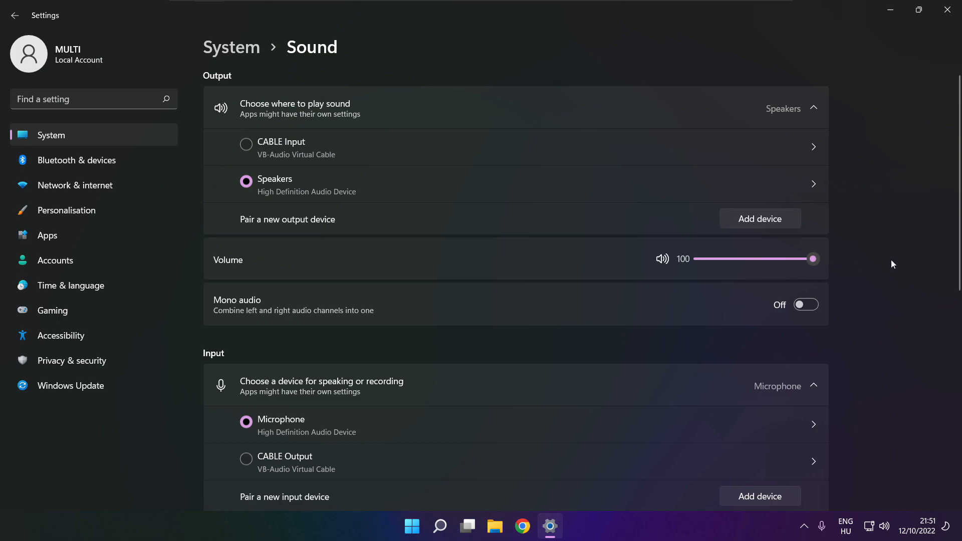
Scroll the Sound page down to the Advanced section showing More sound settings
scroll(down, 3)
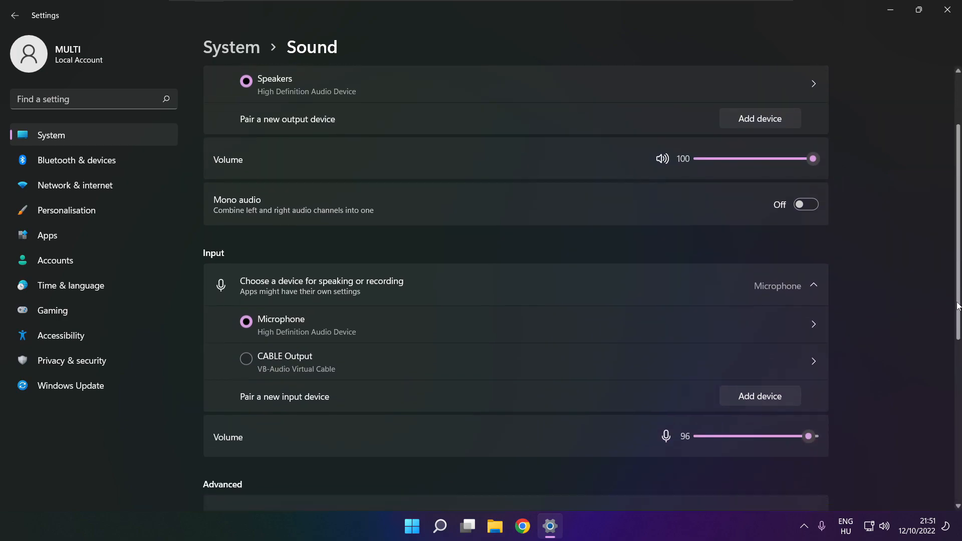
scroll(down, 3)
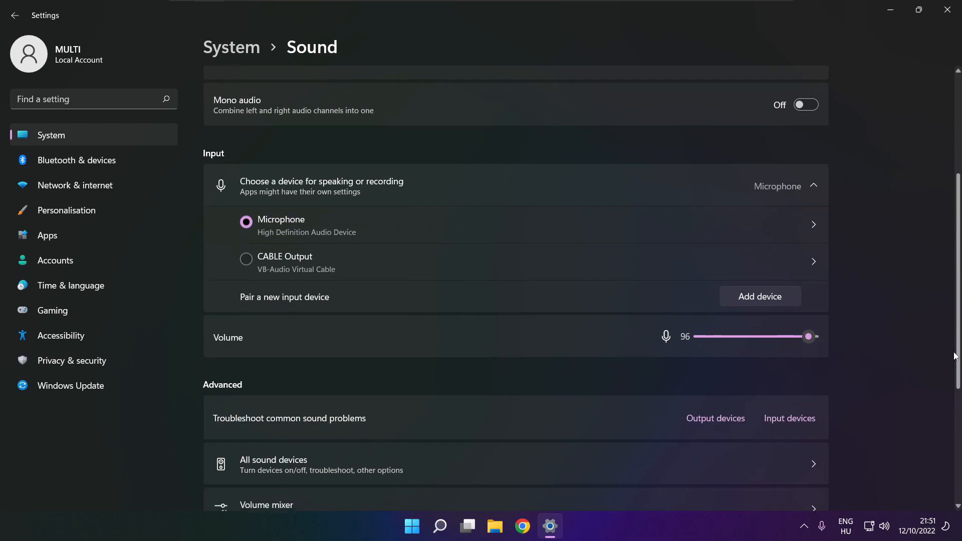
scroll(down, 3)
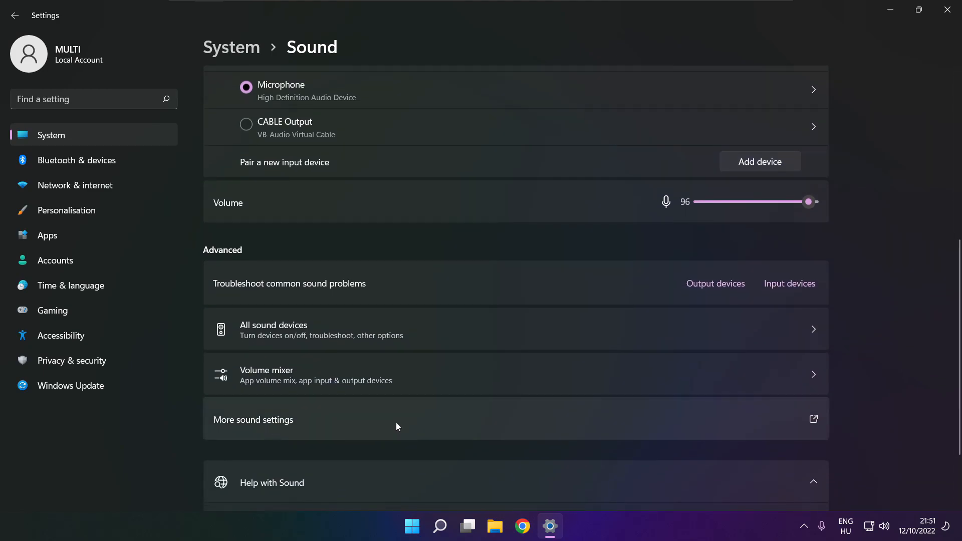
Open the classic Sound panel and disable the CABLE Input virtual cable
click(252, 420)
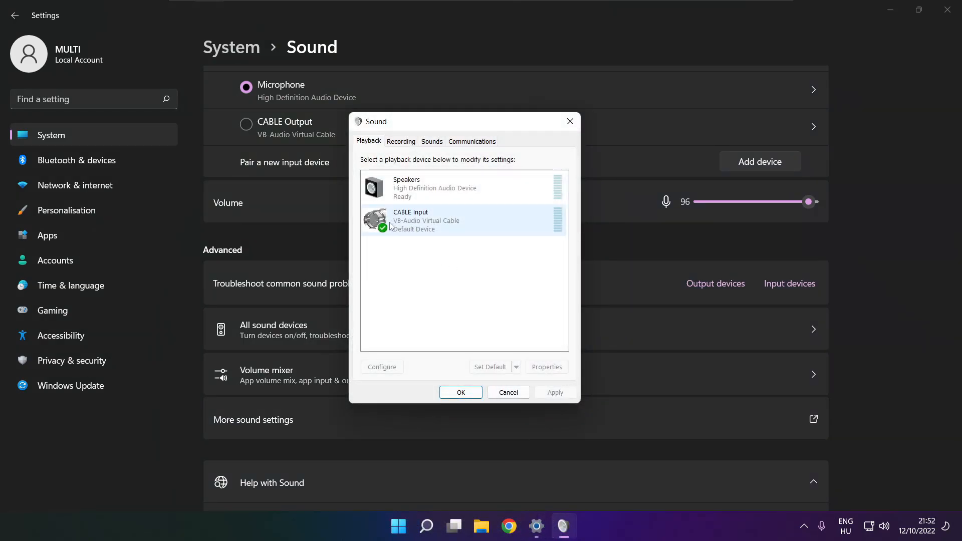
click(464, 220)
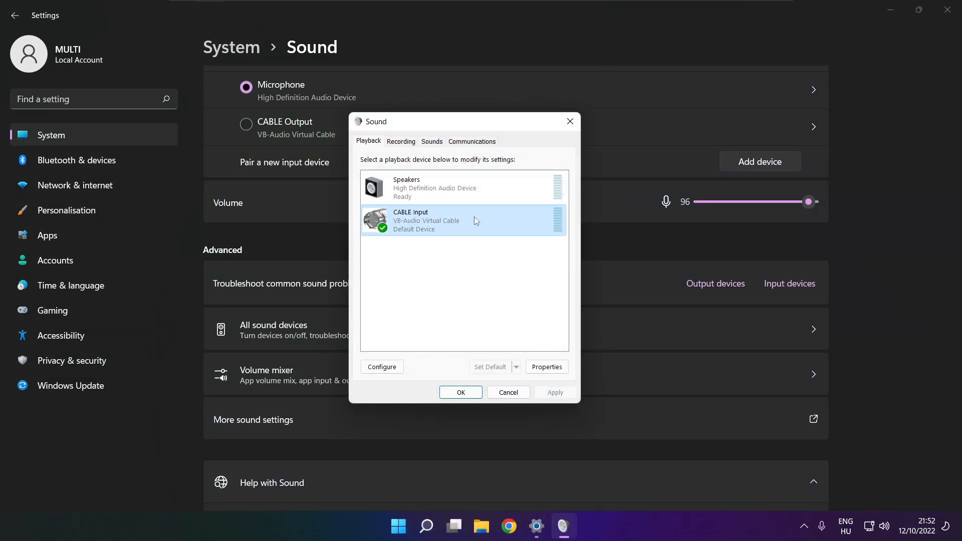
right_click(463, 221)
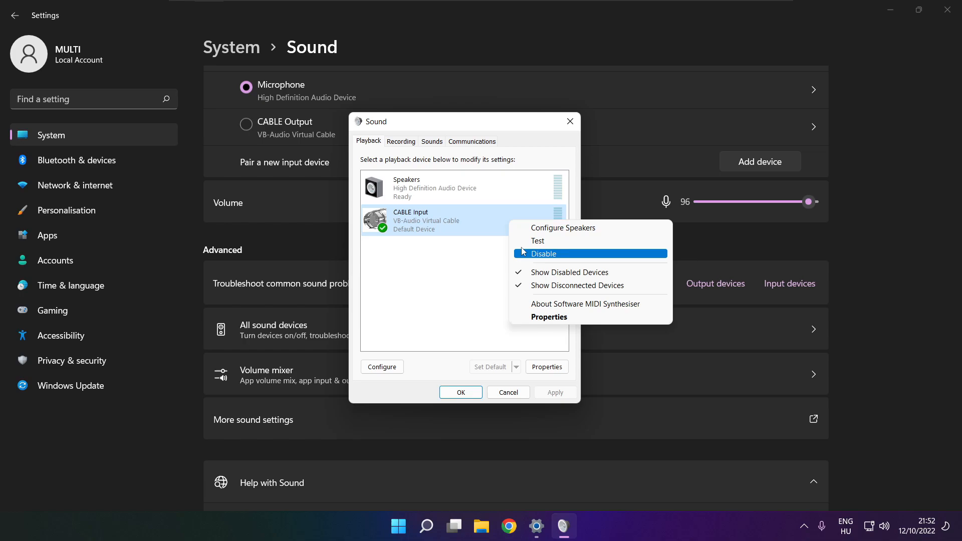
click(542, 254)
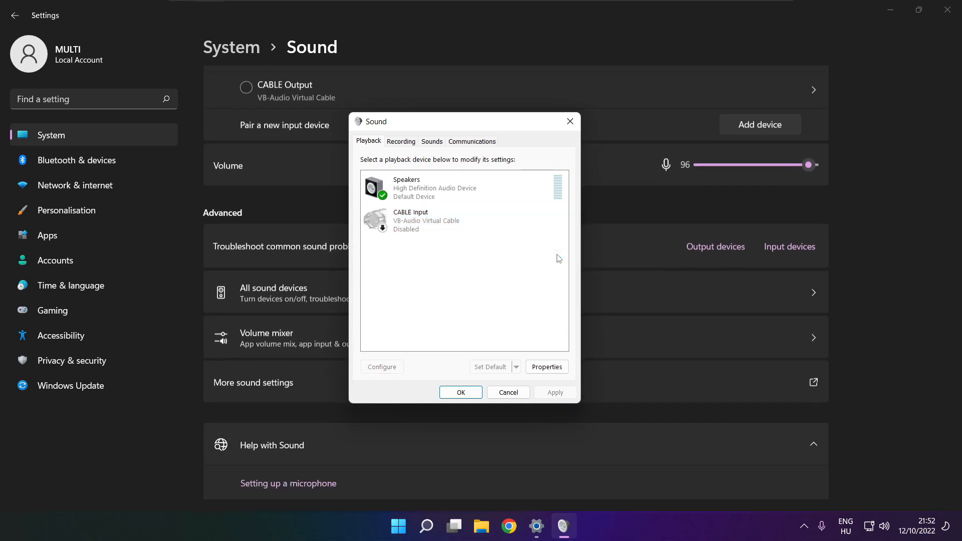
Start Configure Speakers for the Speakers playback device
click(462, 188)
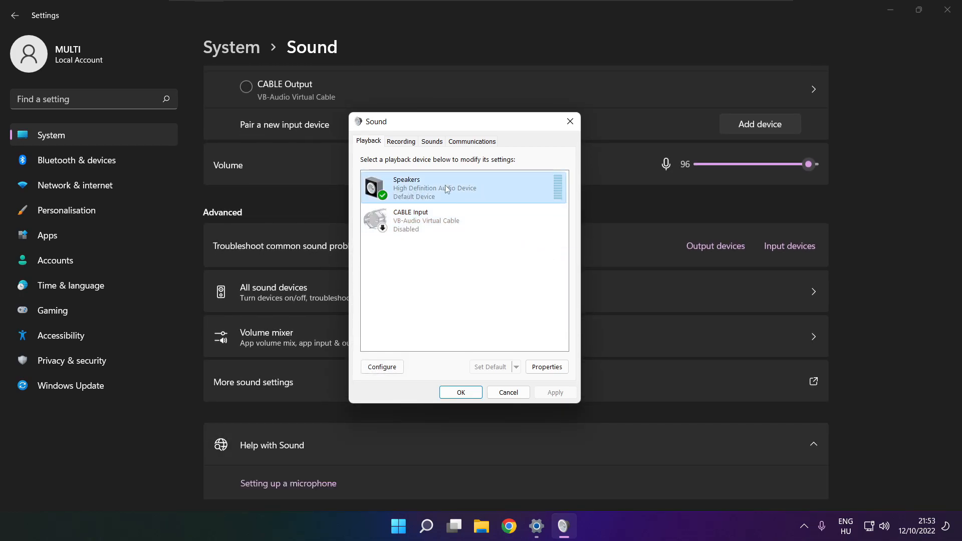
right_click(442, 187)
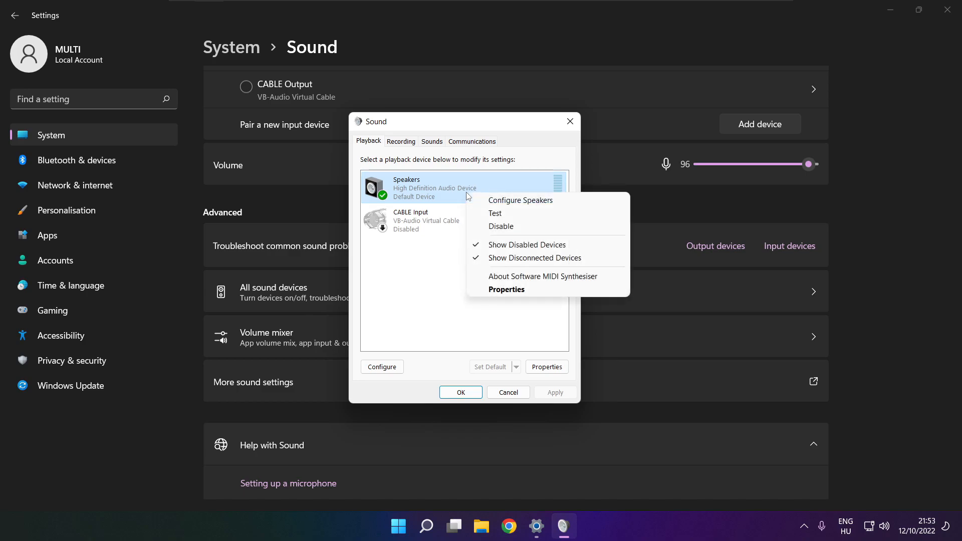
click(519, 199)
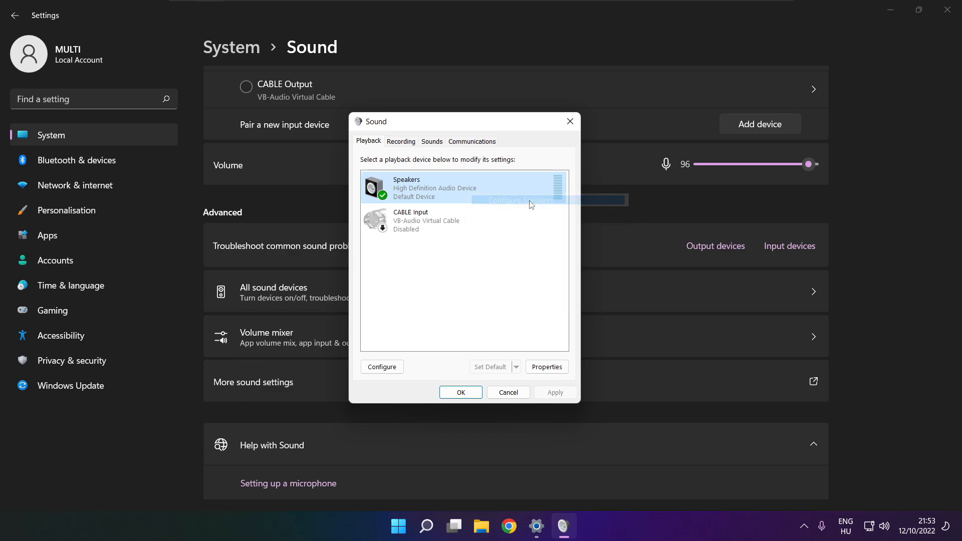
Complete Speaker Setup with a 7.1 Surround layout and all optional speakers kept
click(381, 366)
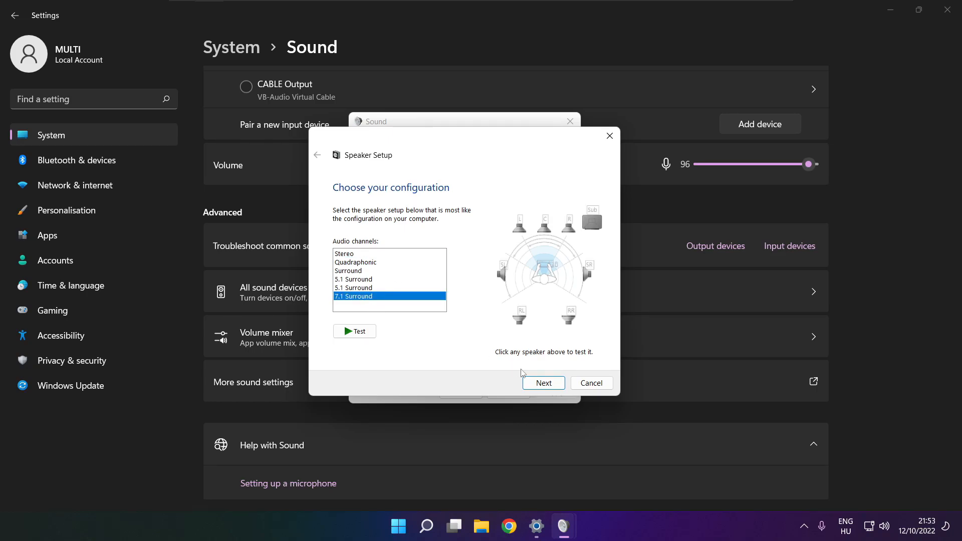
click(542, 383)
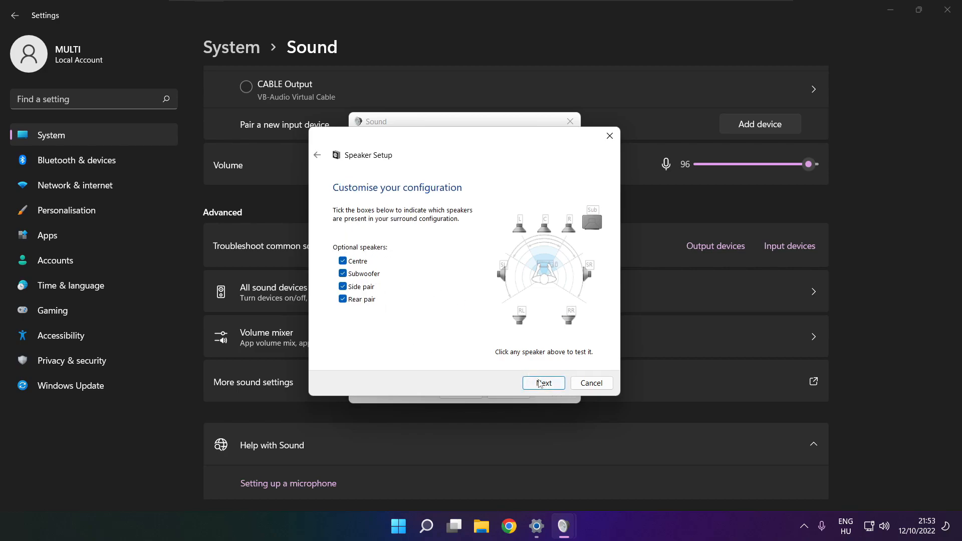
click(542, 383)
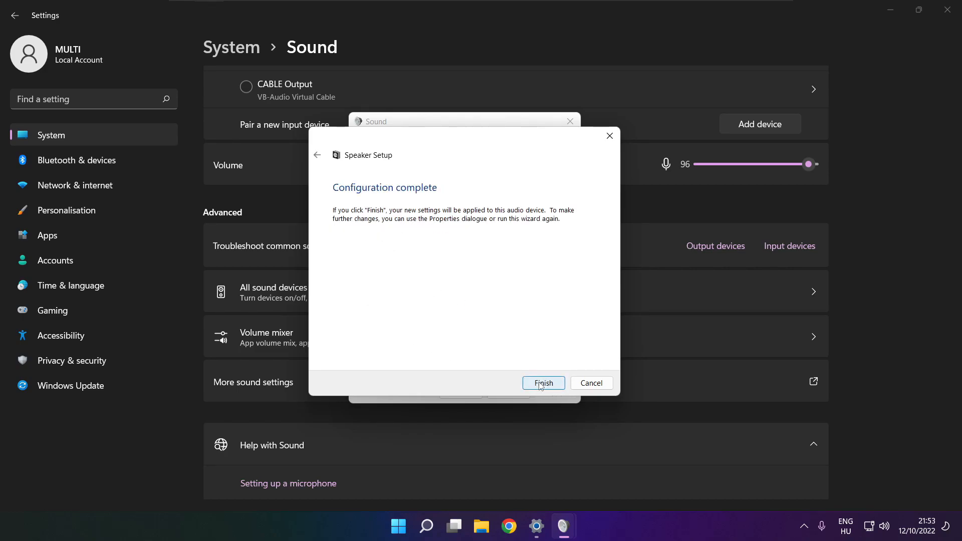
click(542, 382)
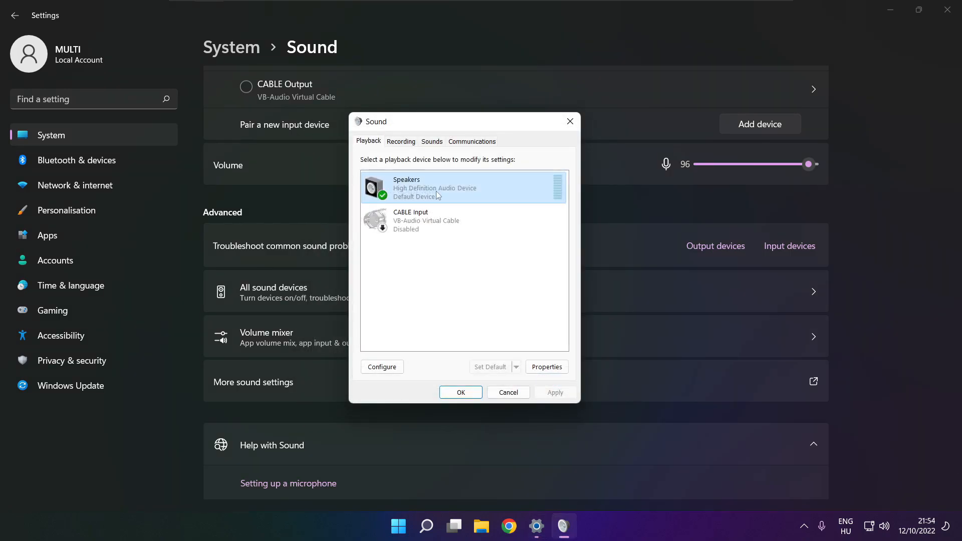
In Speakers Properties, enable 'Disable all enhancements' and apply
click(546, 367)
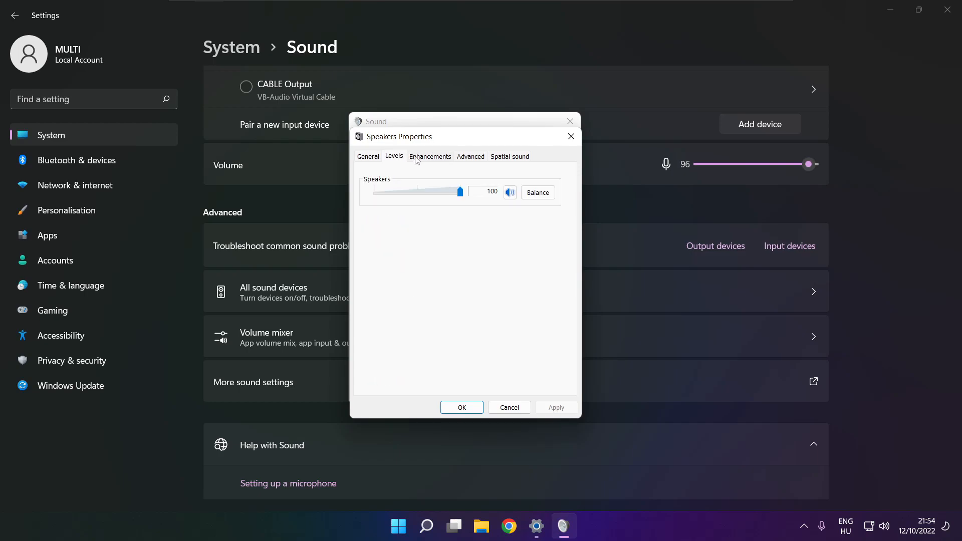
click(430, 156)
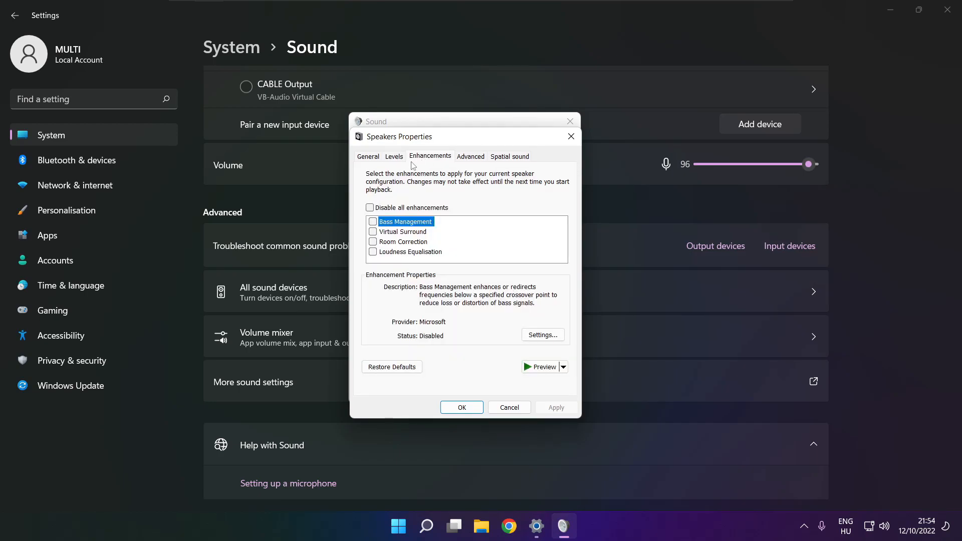
mouse_move(371, 215)
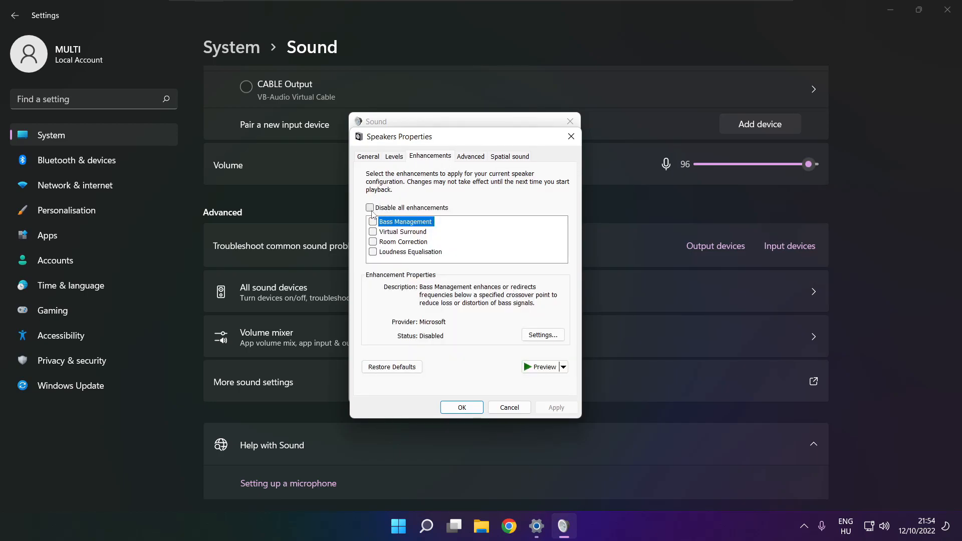
click(370, 207)
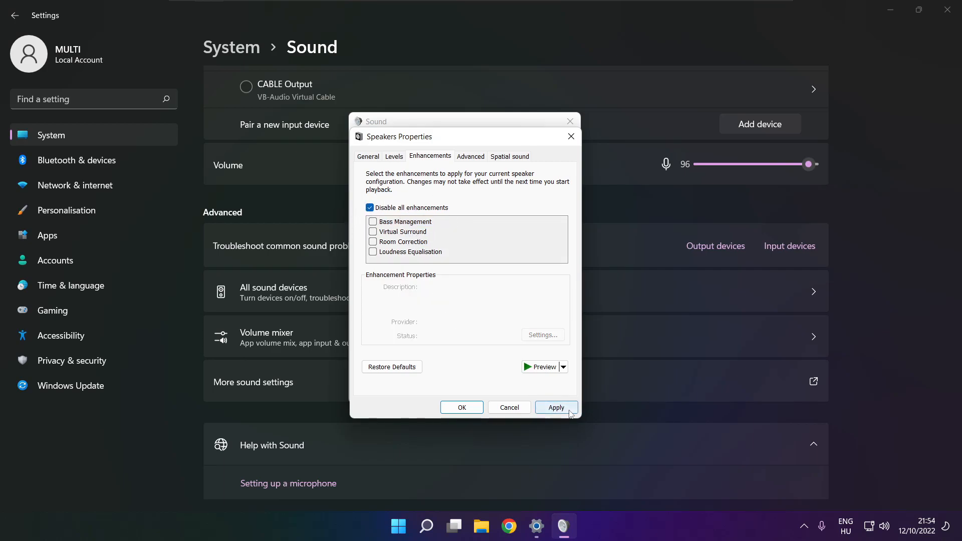
click(556, 406)
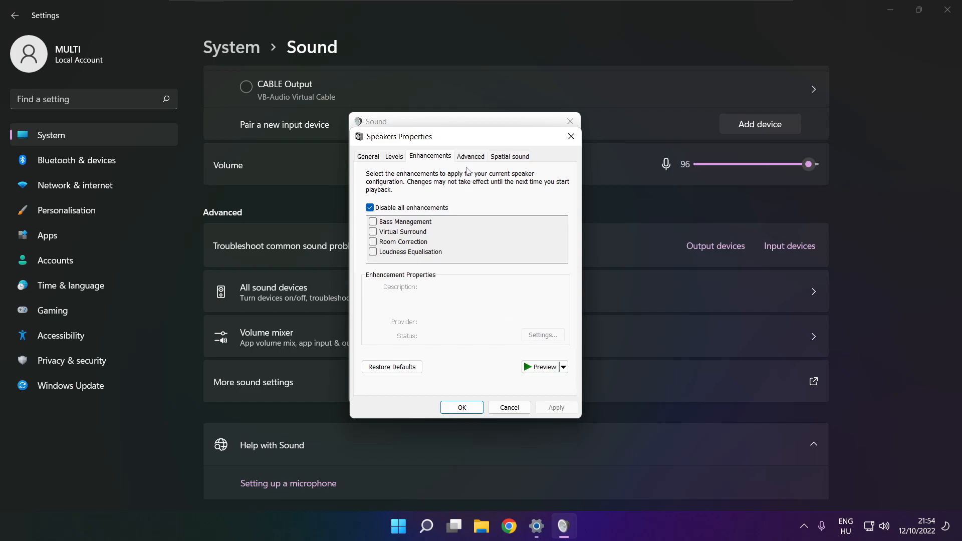
Set the Speakers default format to 16 bit, 48000 Hz (DVD Quality) and close both dialogs
click(470, 156)
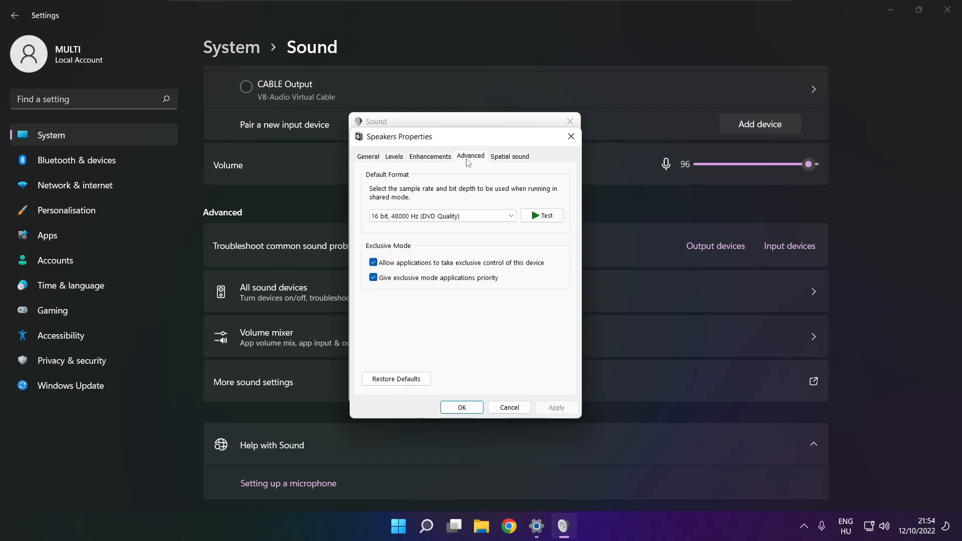
click(510, 216)
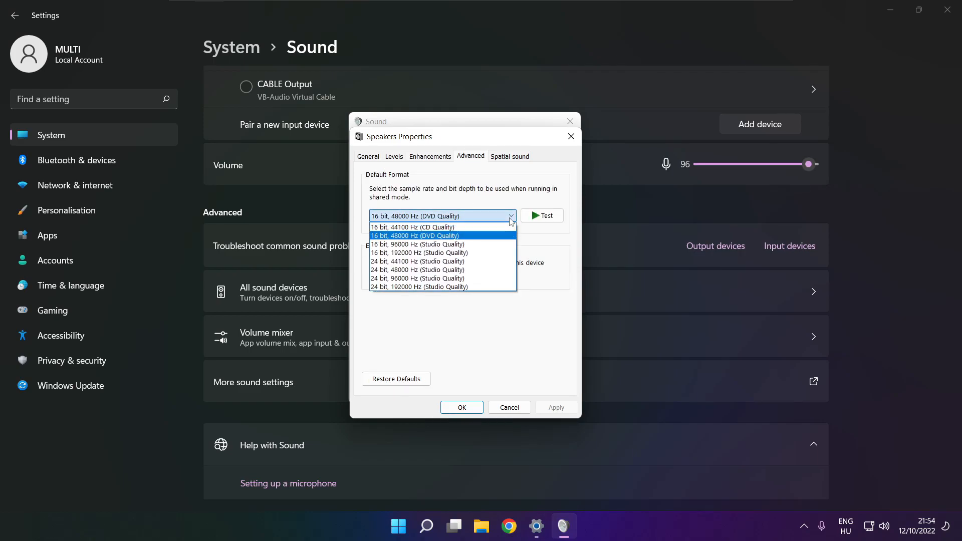
mouse_move(495, 239)
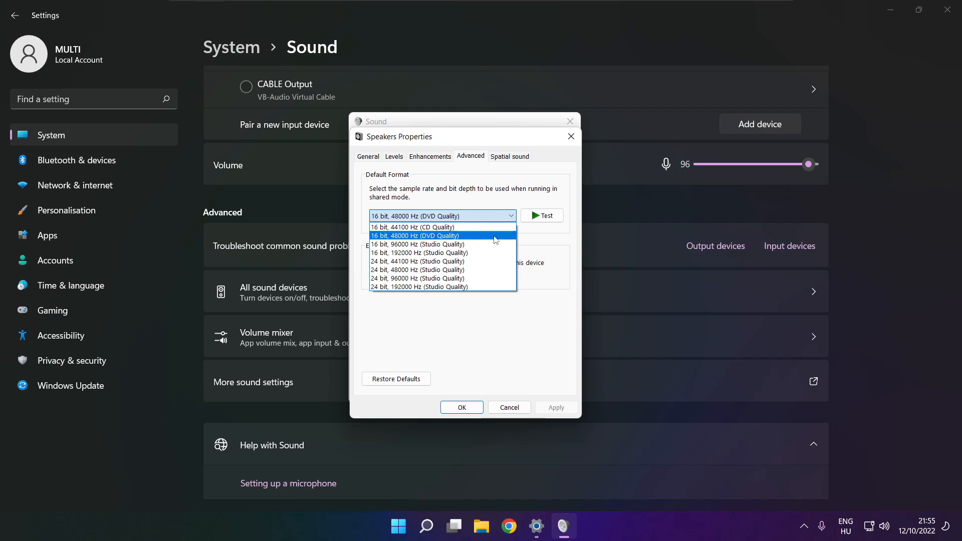
click(416, 236)
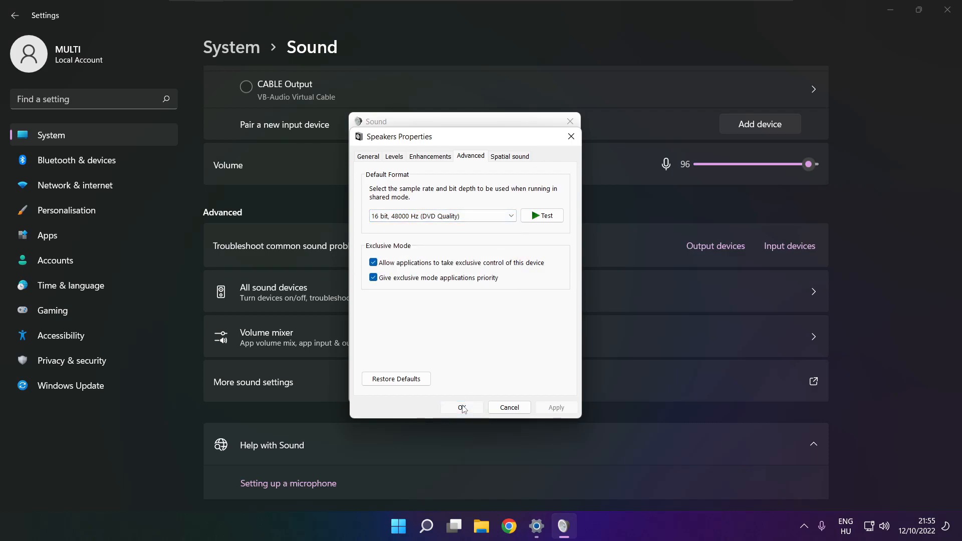
click(461, 407)
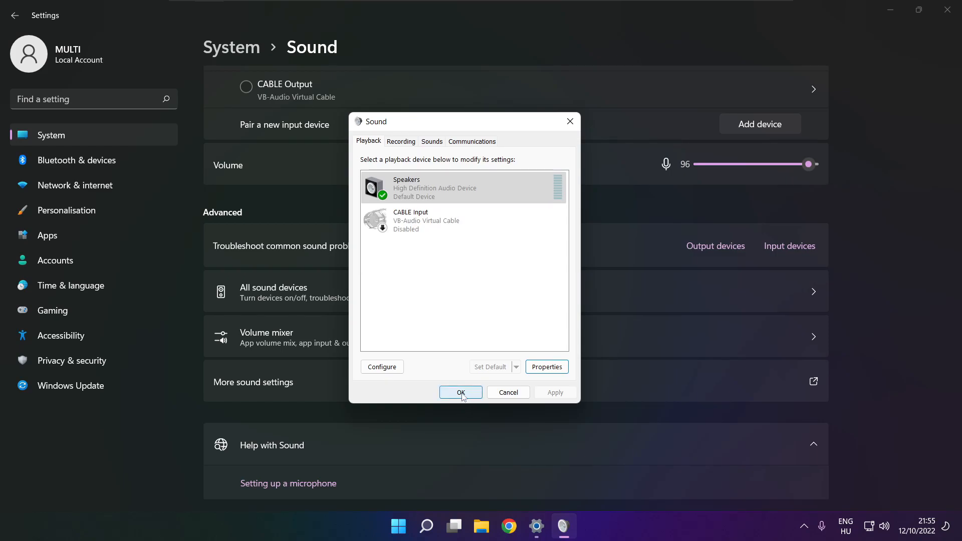
click(460, 392)
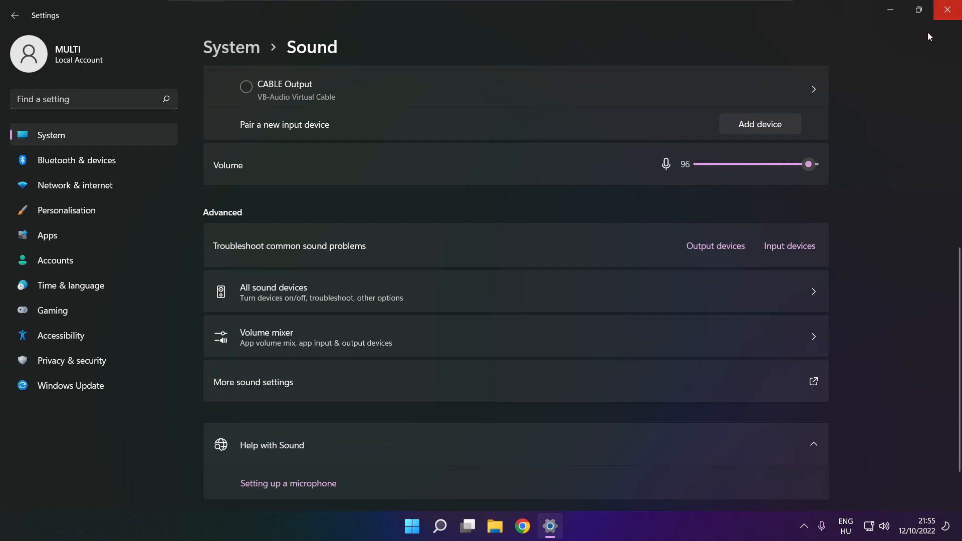
Close the Settings window and dismiss the Start menu
click(411, 525)
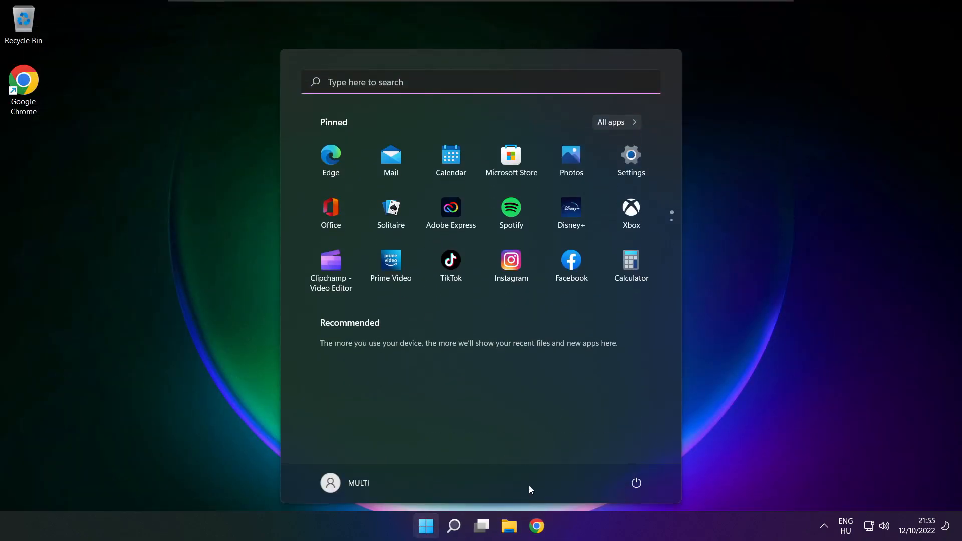
click(636, 483)
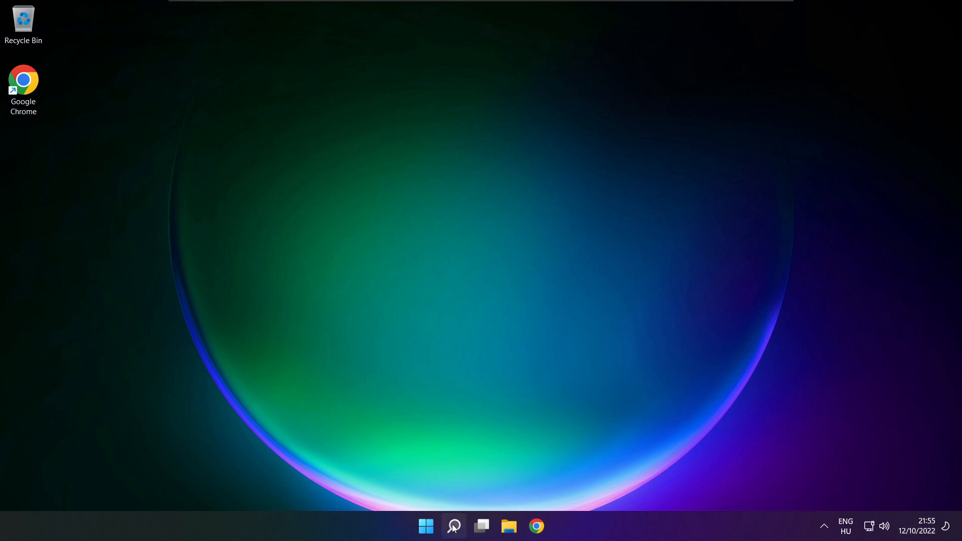
Search Windows for 'device manager' and open Device Manager
click(453, 526)
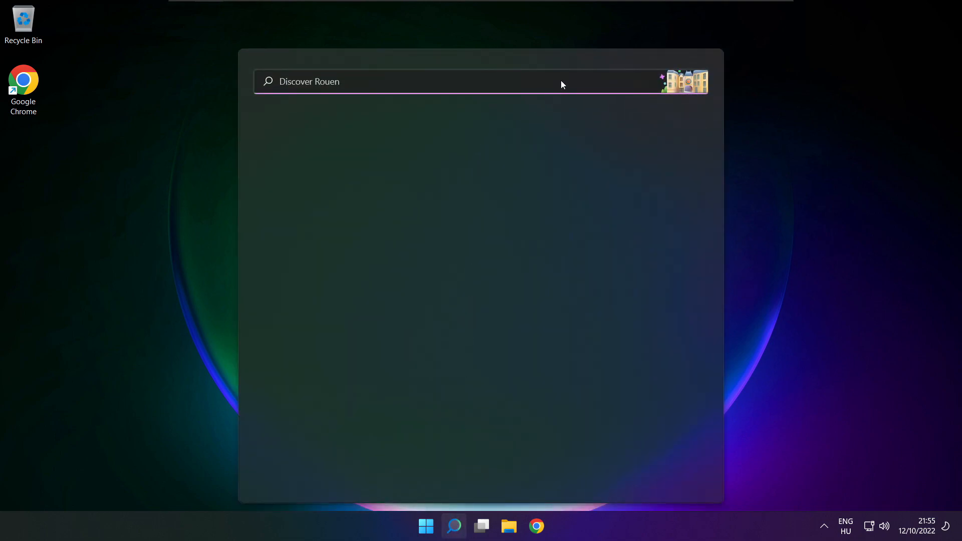
text(device Manager)
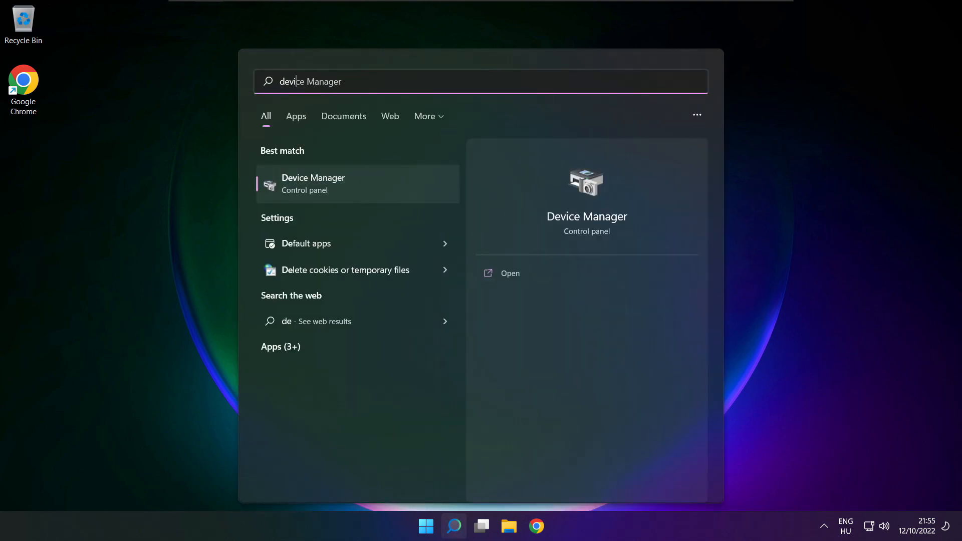
text(device manager)
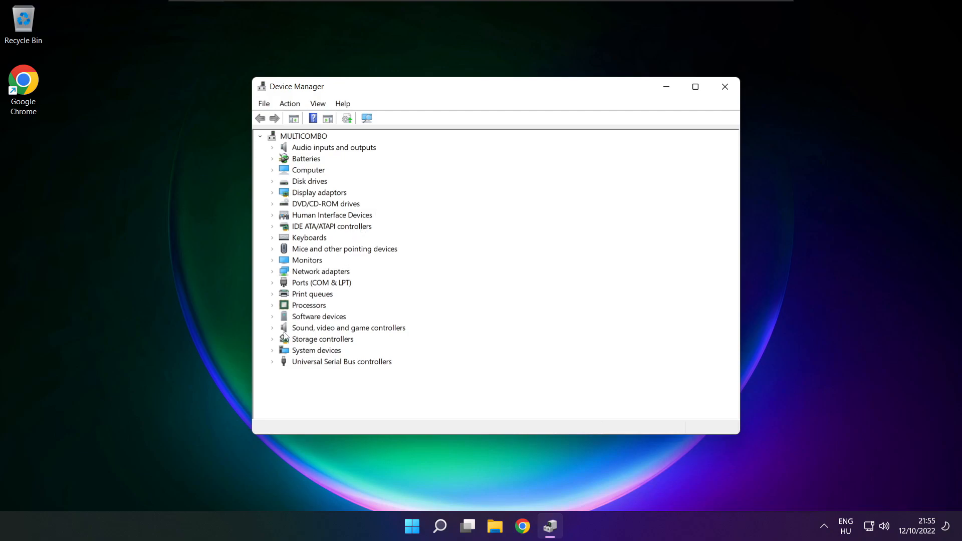
Expand Sound, video and game controllers and right-click High Definition Audio Device
click(349, 327)
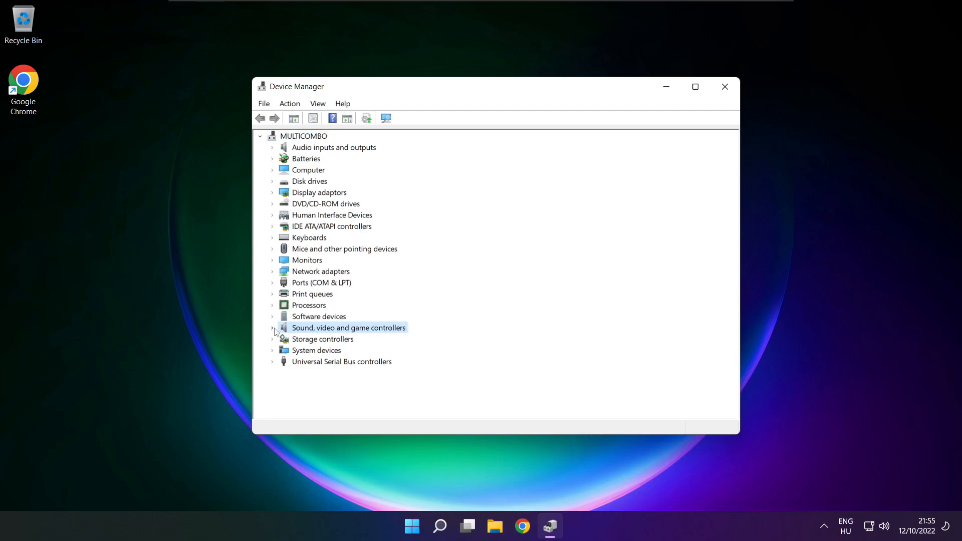
click(273, 328)
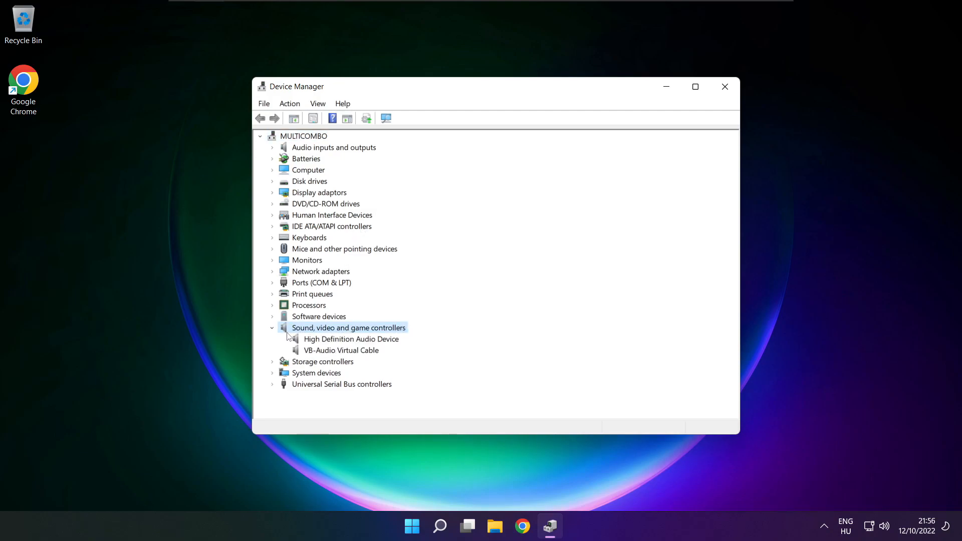
click(351, 338)
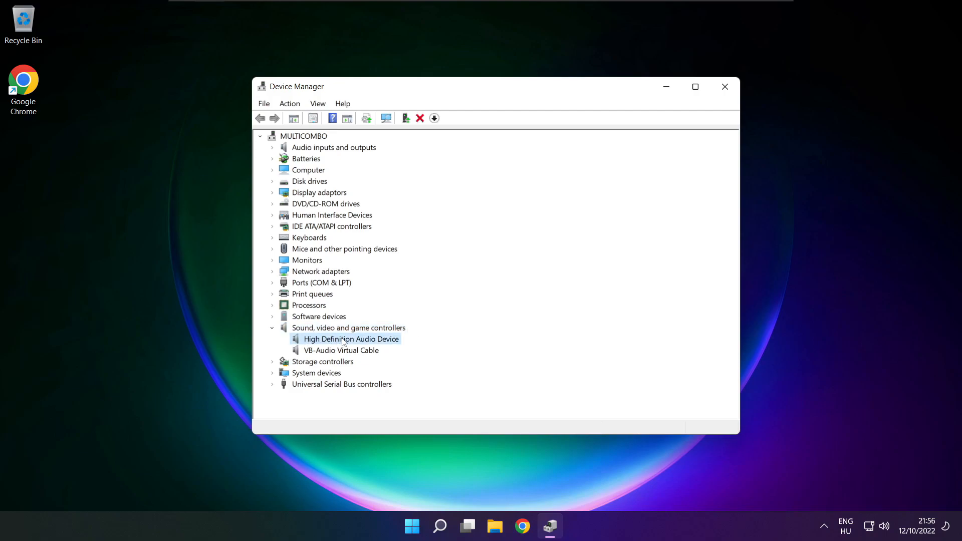
right_click(350, 338)
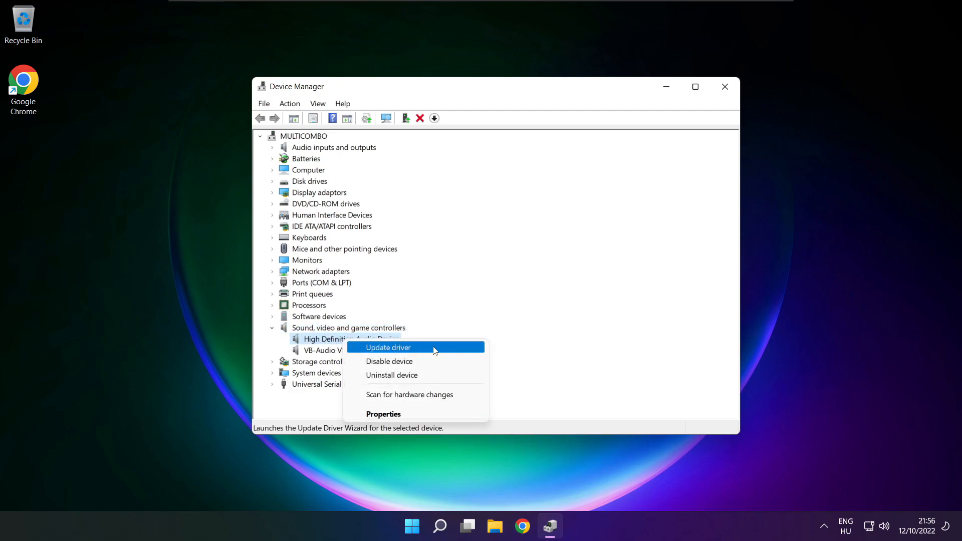
Reinstall the High Definition Audio Device driver from the compatible list, accepting the warning
click(387, 347)
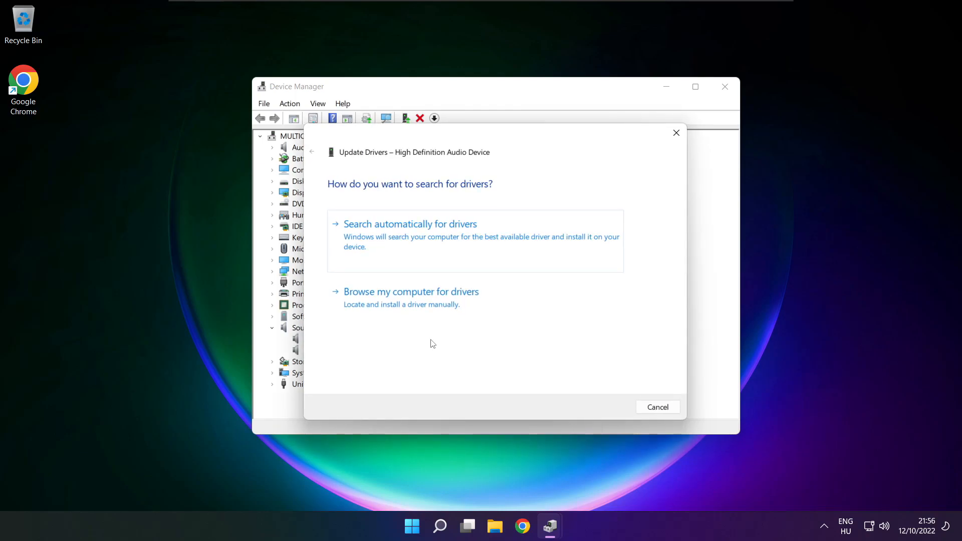
mouse_move(356, 305)
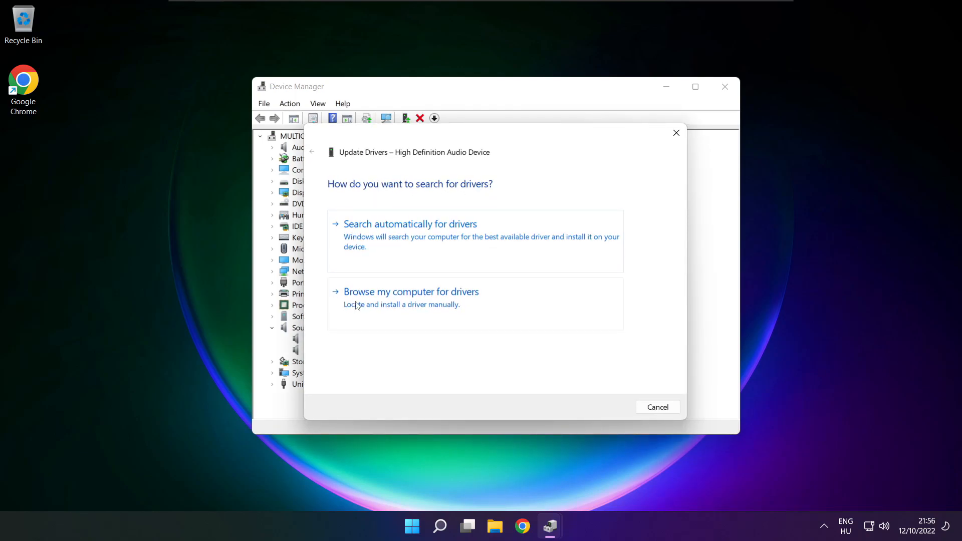
mouse_move(433, 304)
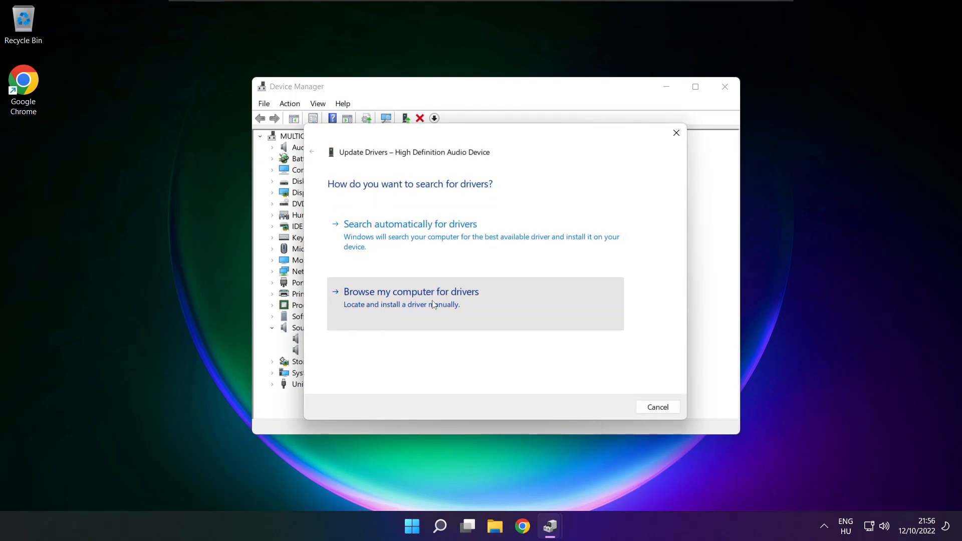
click(411, 292)
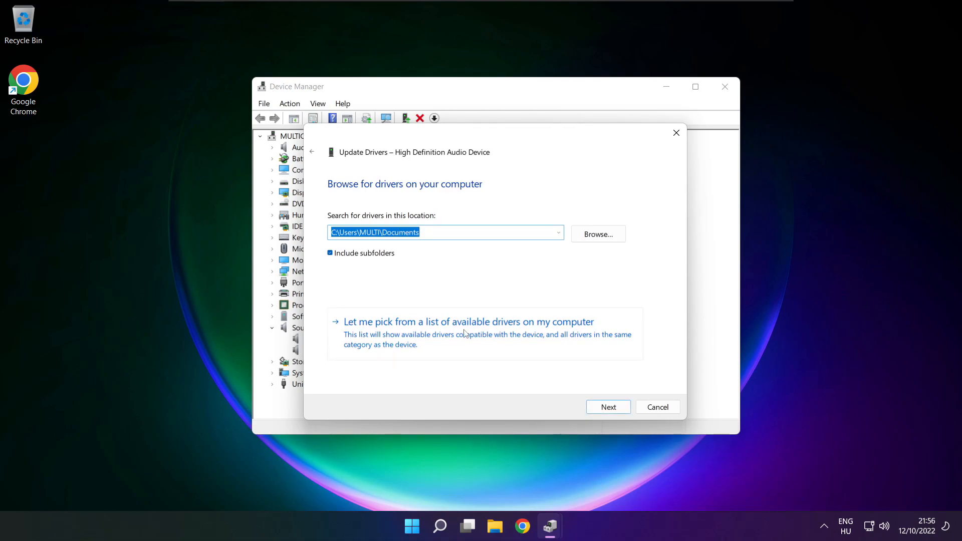
mouse_move(472, 340)
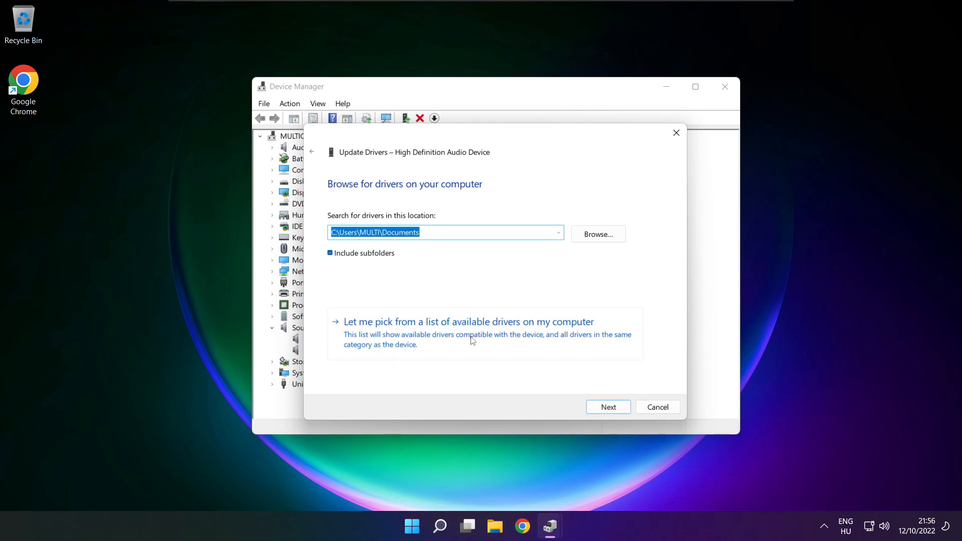
click(468, 321)
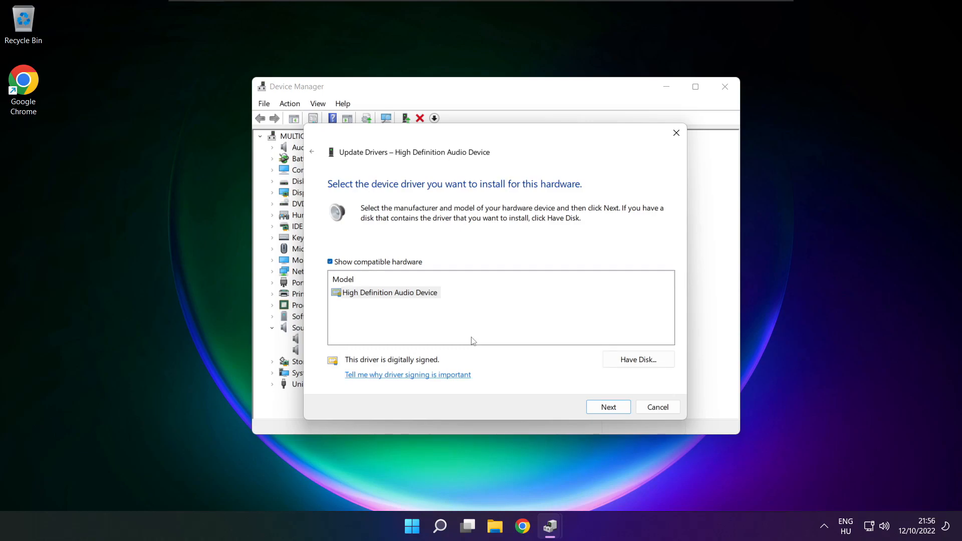
click(388, 292)
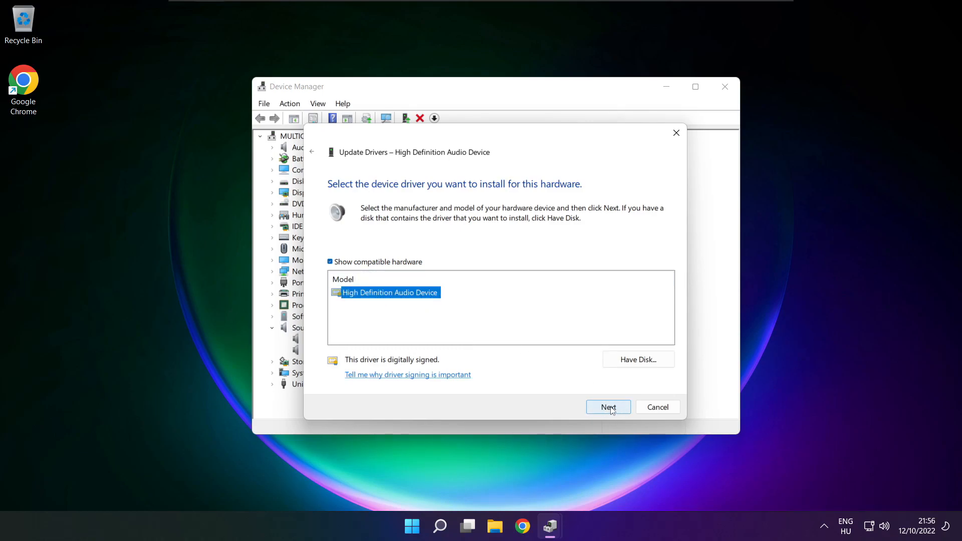
click(608, 407)
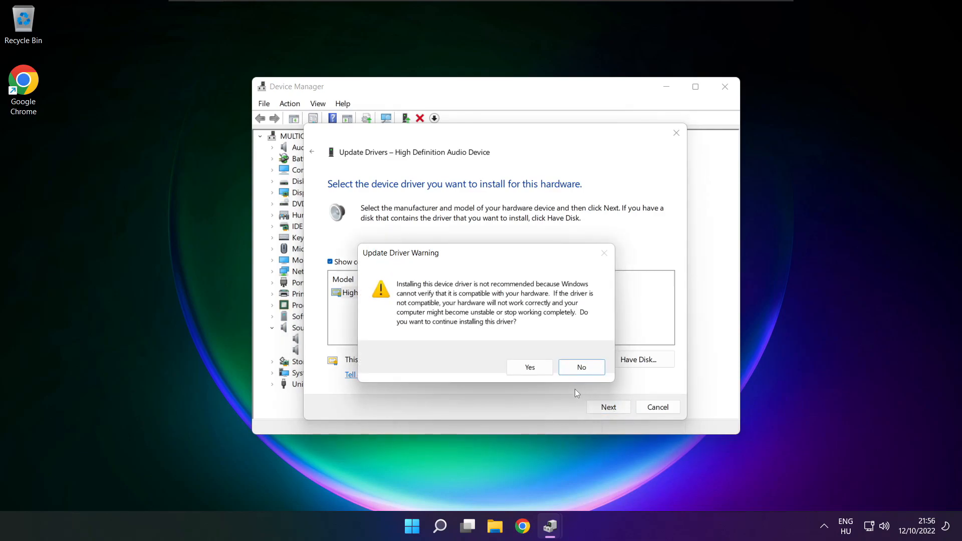
click(529, 366)
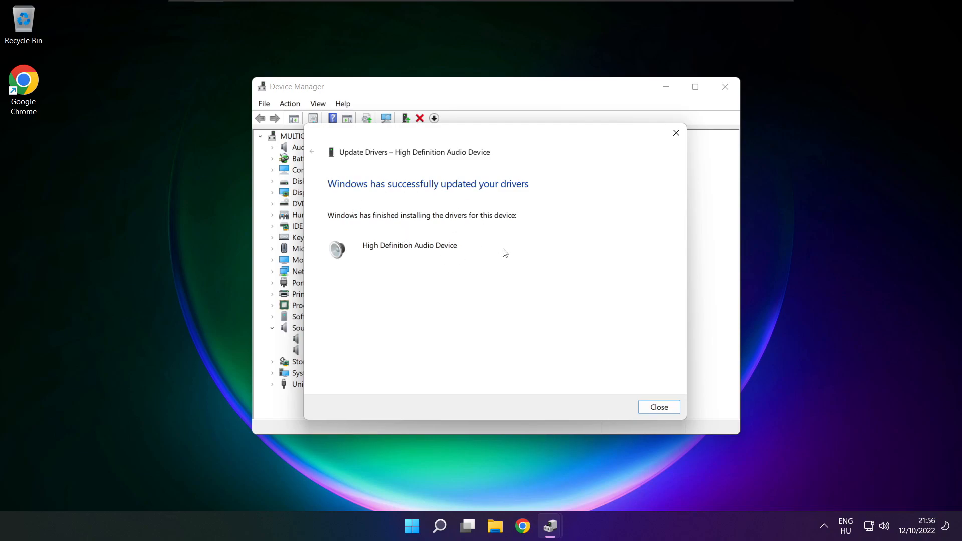
Close the driver wizard and Device Manager, then bring up the Start menu
click(658, 407)
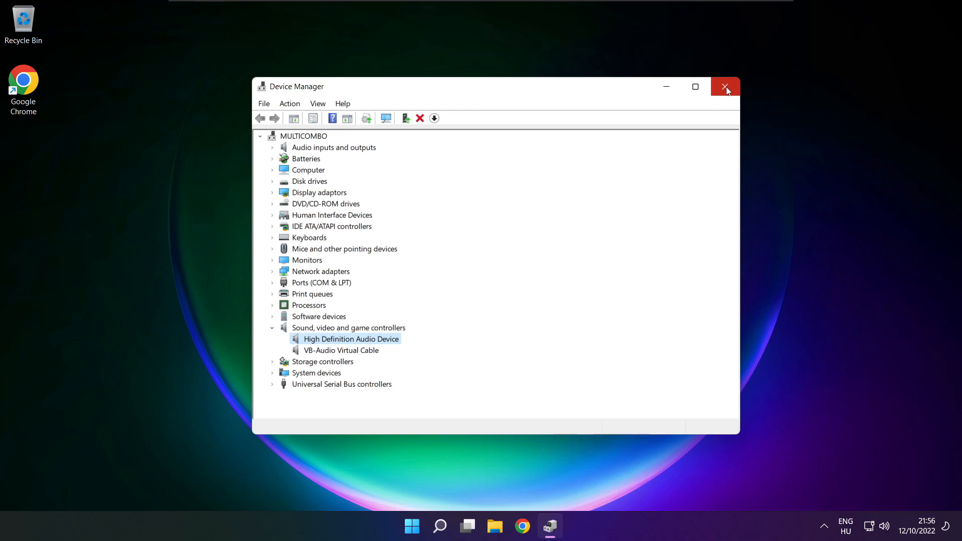
click(724, 87)
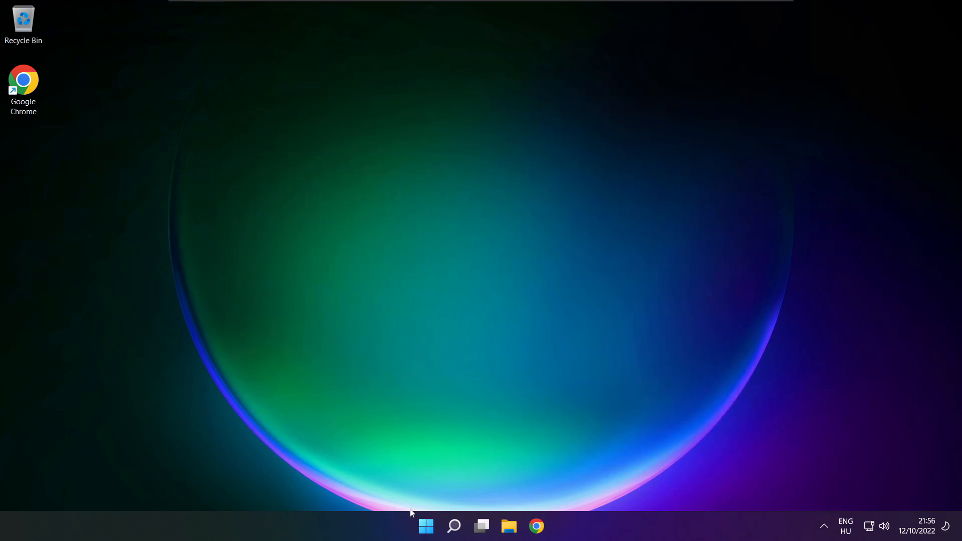
click(426, 525)
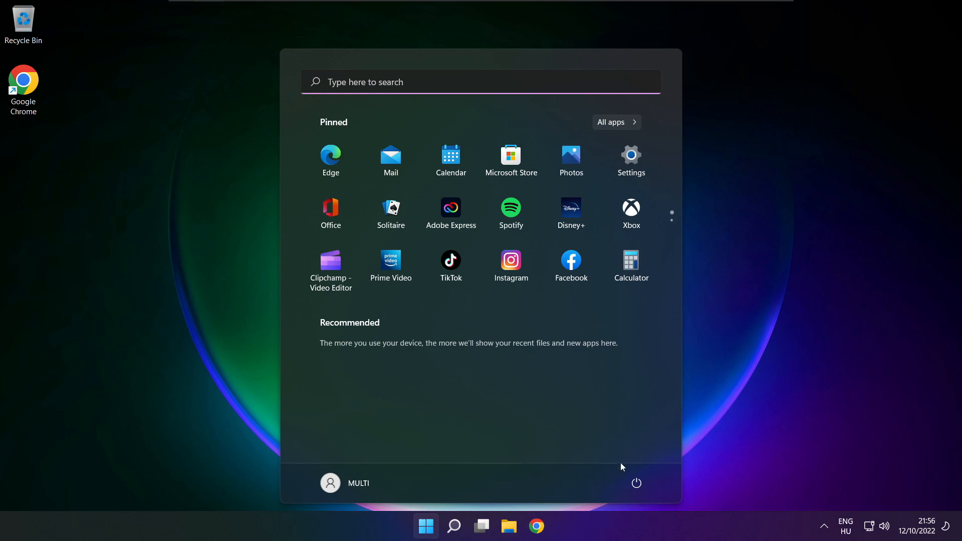